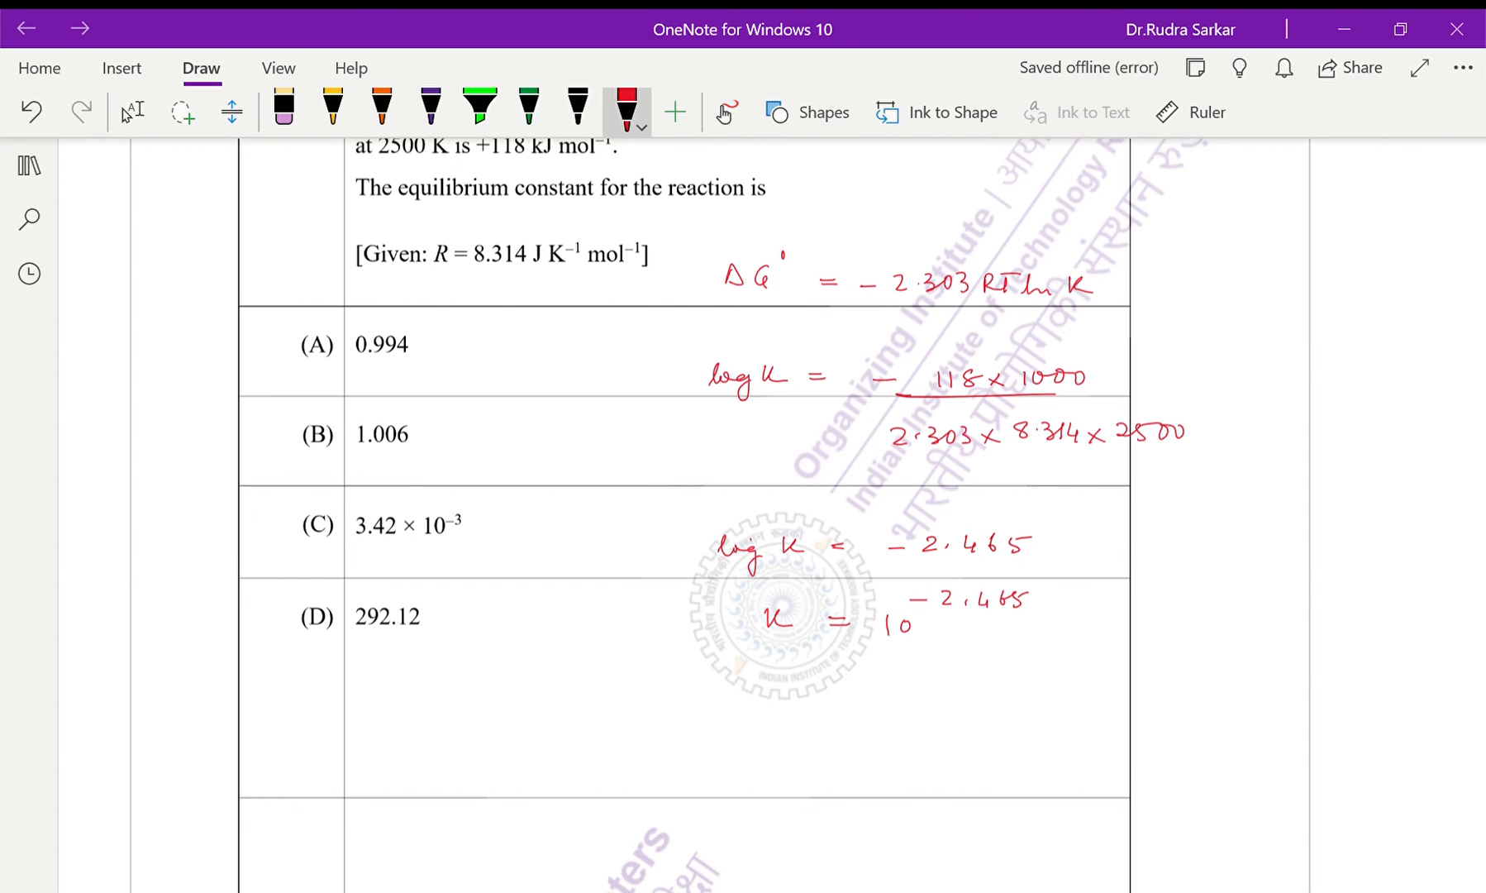
Select the green highlighter to mark option C (3.42 × 10⁻³) as the answer
left_click(479, 106)
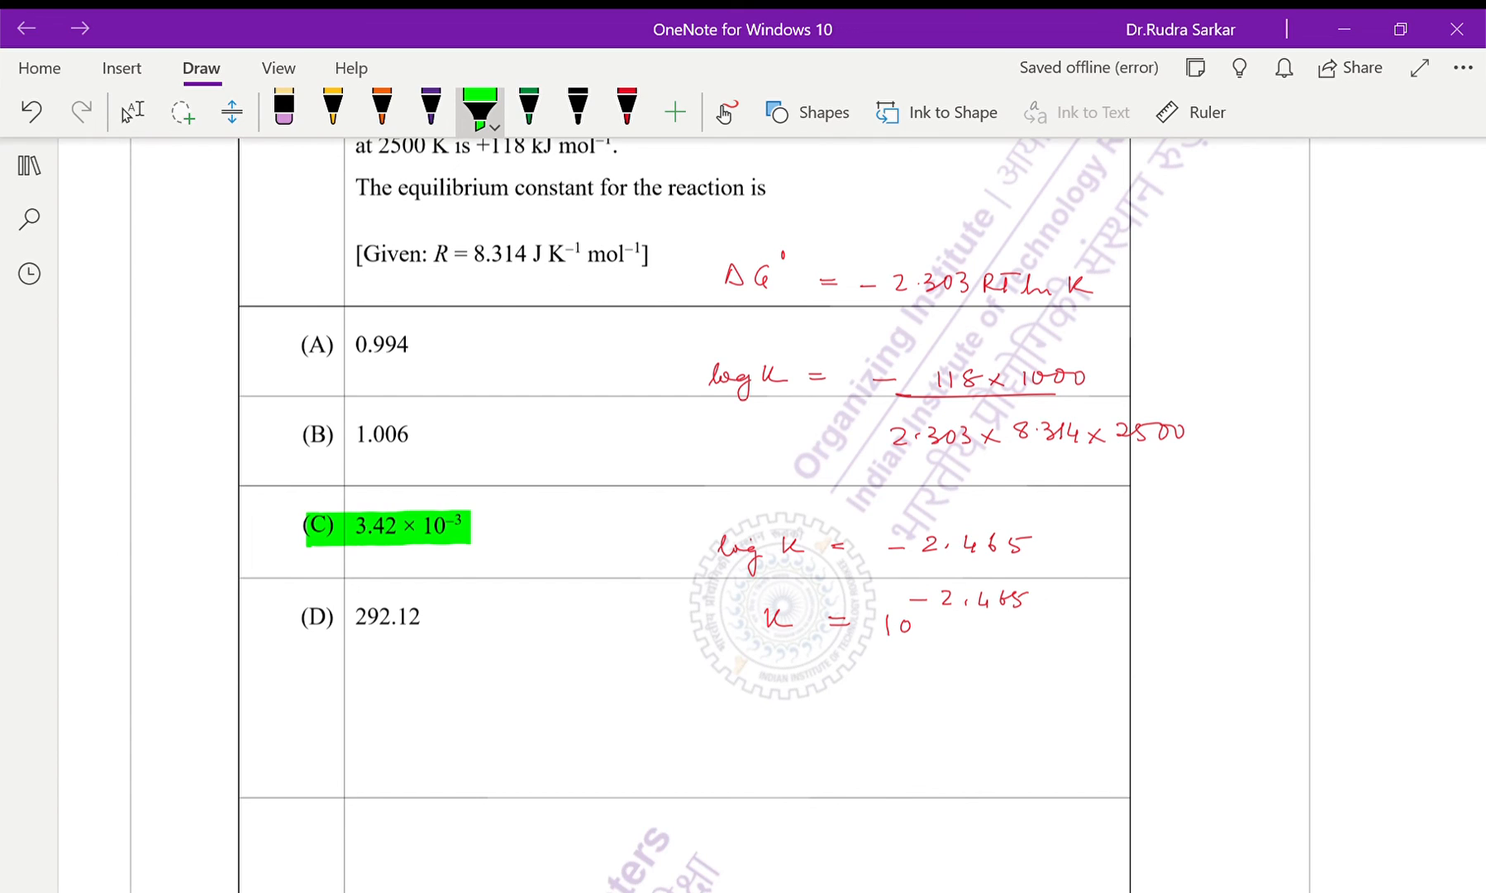